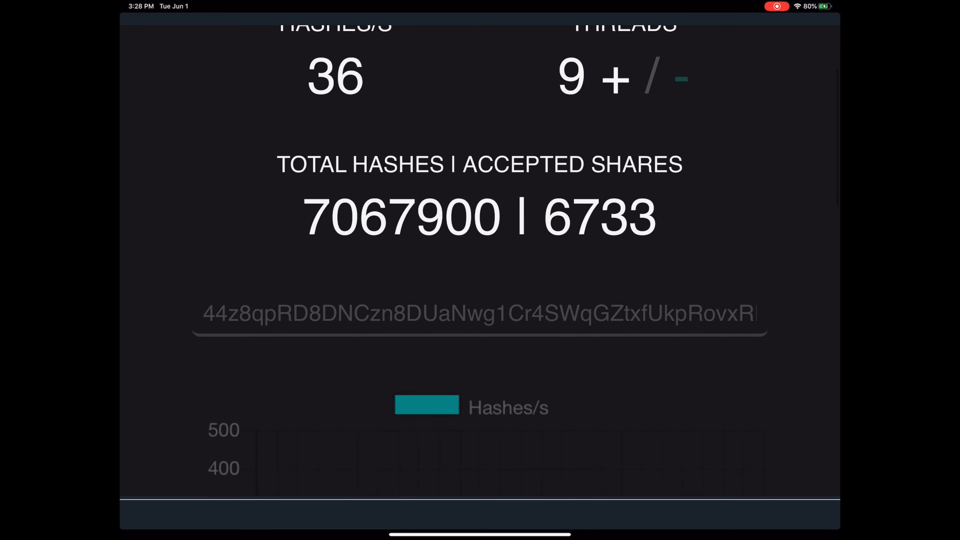
# - Leave the active Monero Mining page and return to the iPad home screen
pyautogui.scroll(-3)
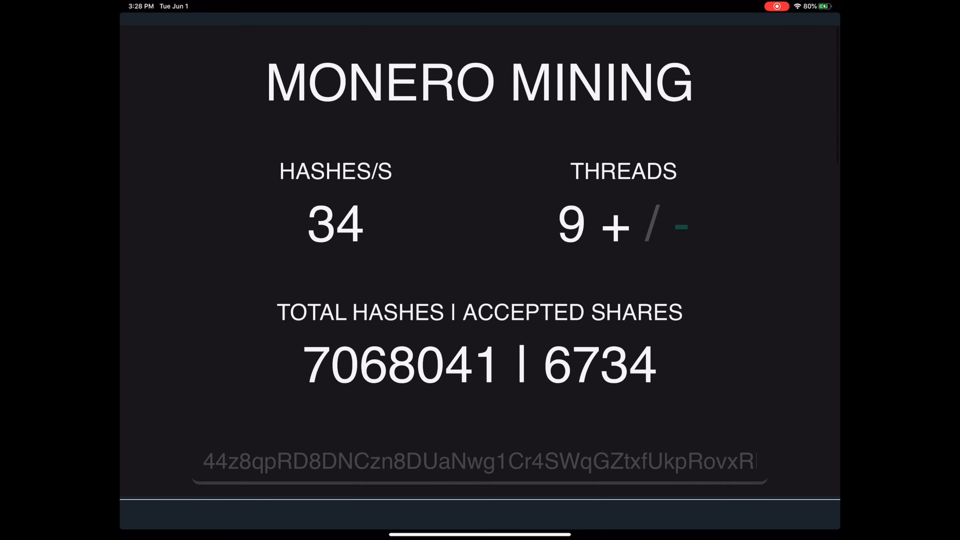
pyautogui.press('home')
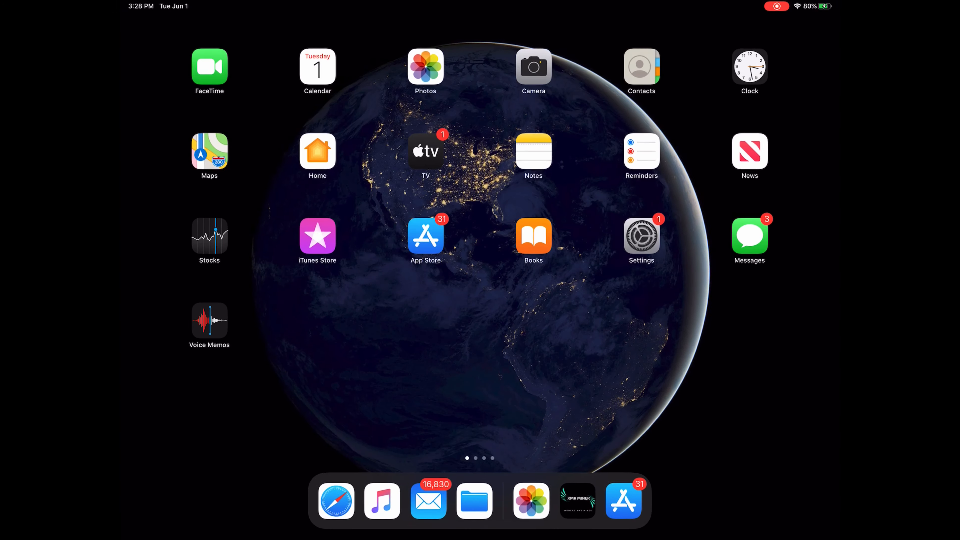
# - Search the App Store for 'crypto miner for monero xmr' and launch the installed app
pyautogui.click(624, 501)
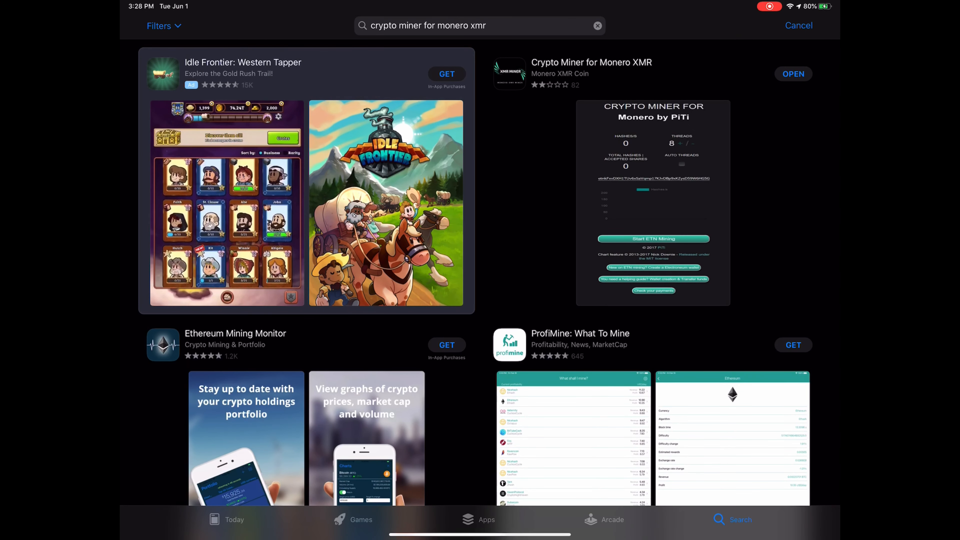
pyautogui.click(596, 26)
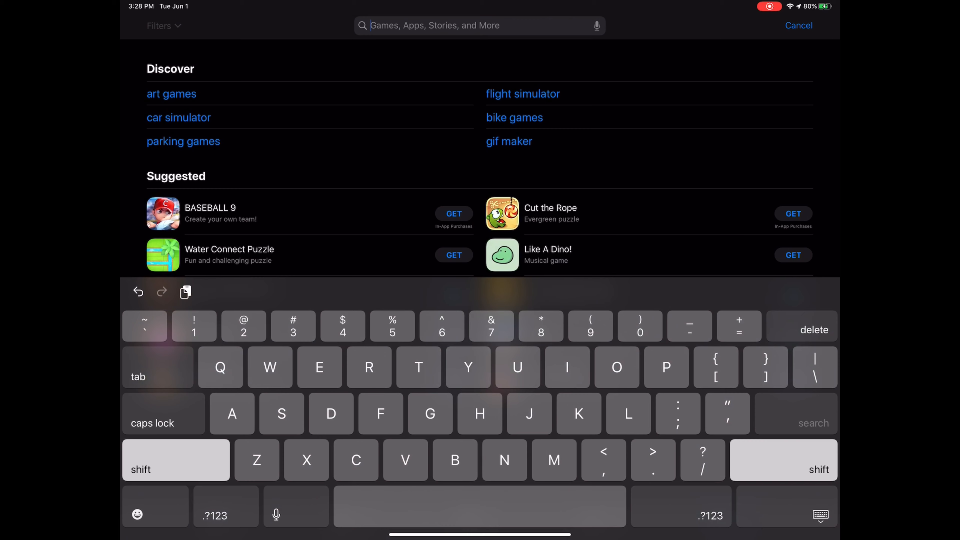
pyautogui.write('crypto miner for monero xmr')
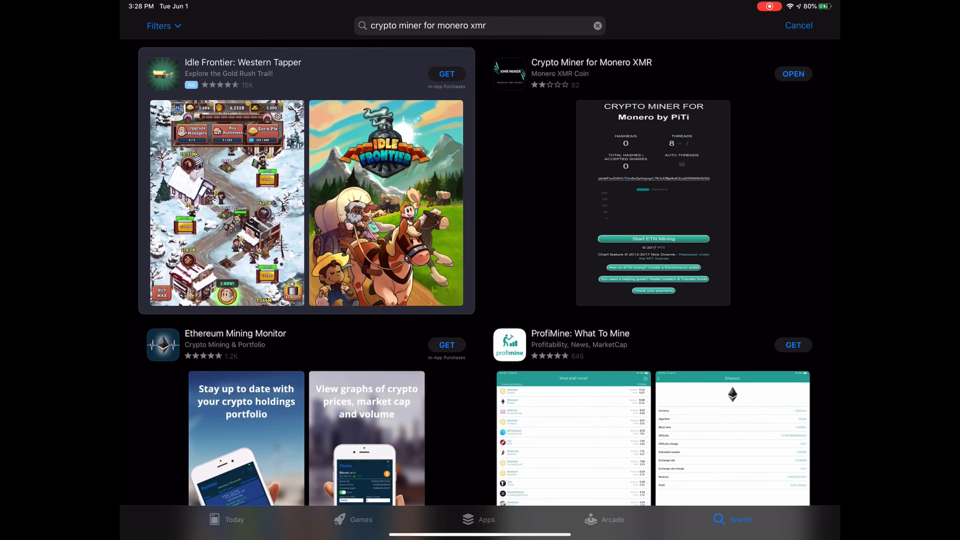
pyautogui.click(792, 73)
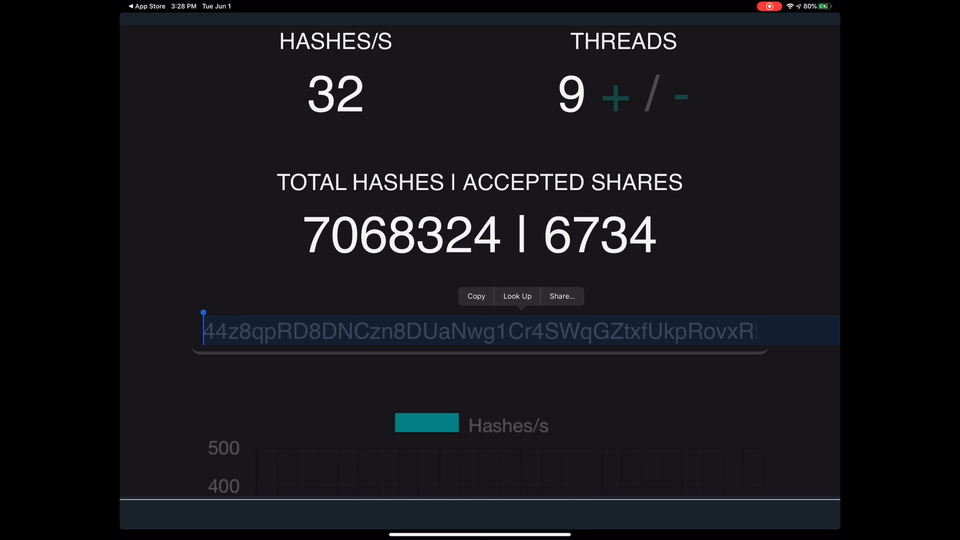
# - Review the Hashes/s chart and webmaster links, reaching the crypto-webminer integration page
pyautogui.scroll(-3)
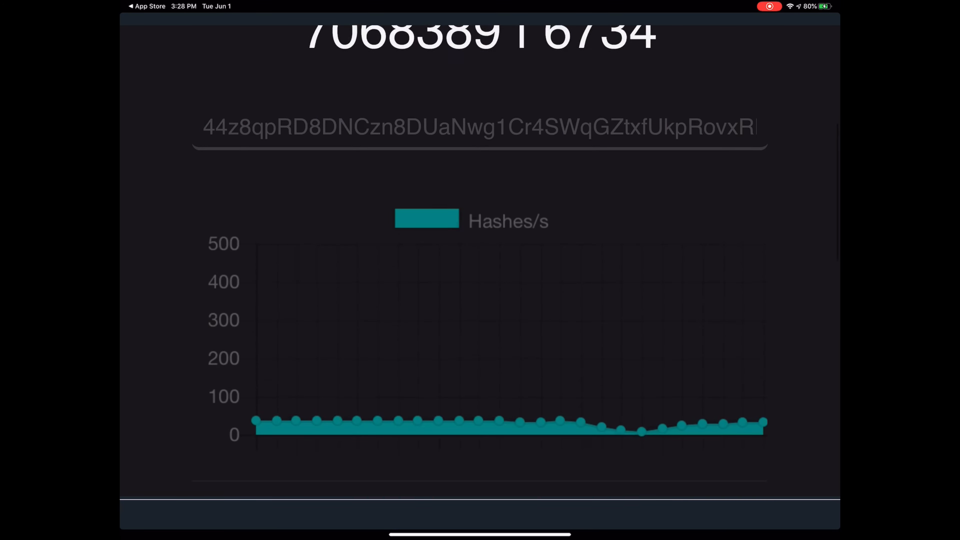
pyautogui.scroll(-3)
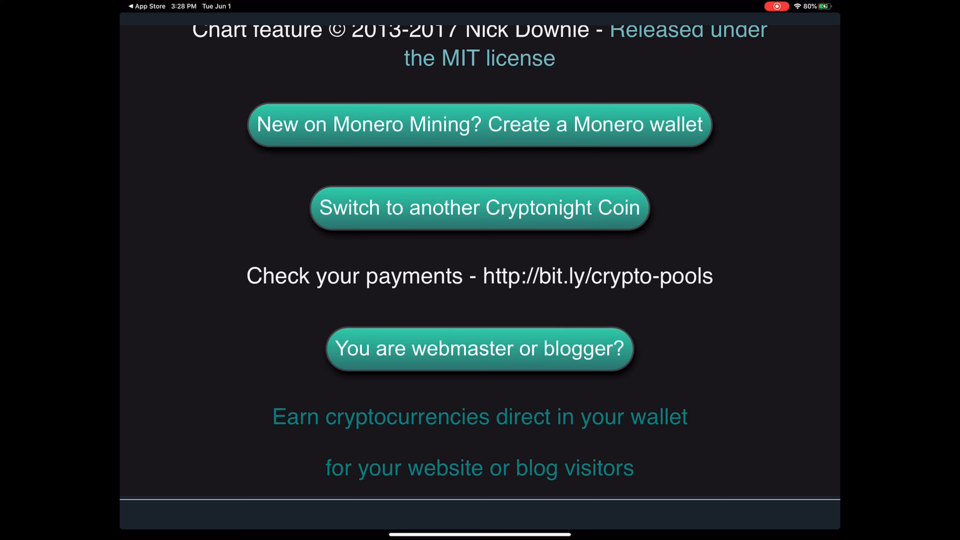
pyautogui.doubleClick(597, 275)
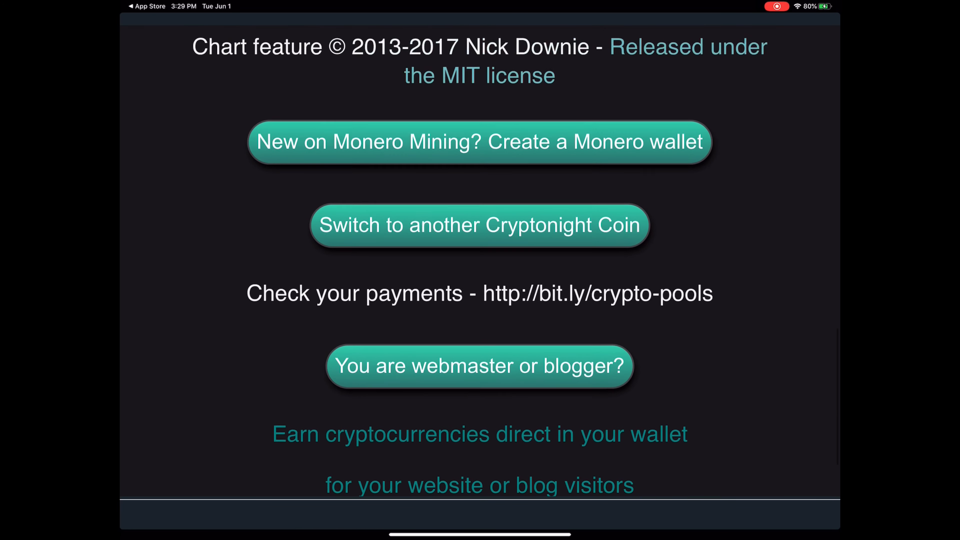
pyautogui.doubleClick(693, 344)
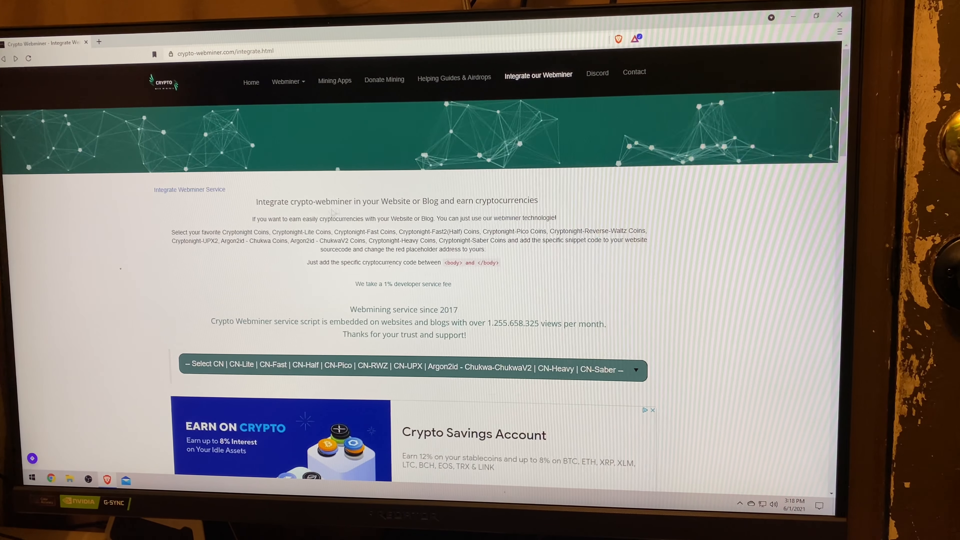
# - Follow the Monero link in the default pools overview to the MoneroOcean dashboard
pyautogui.scroll(-3)
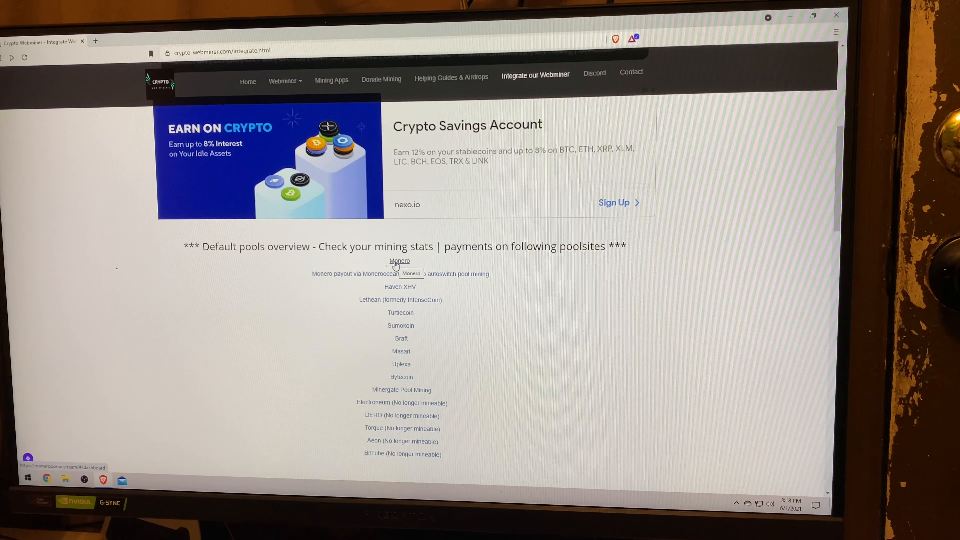
pyautogui.click(399, 261)
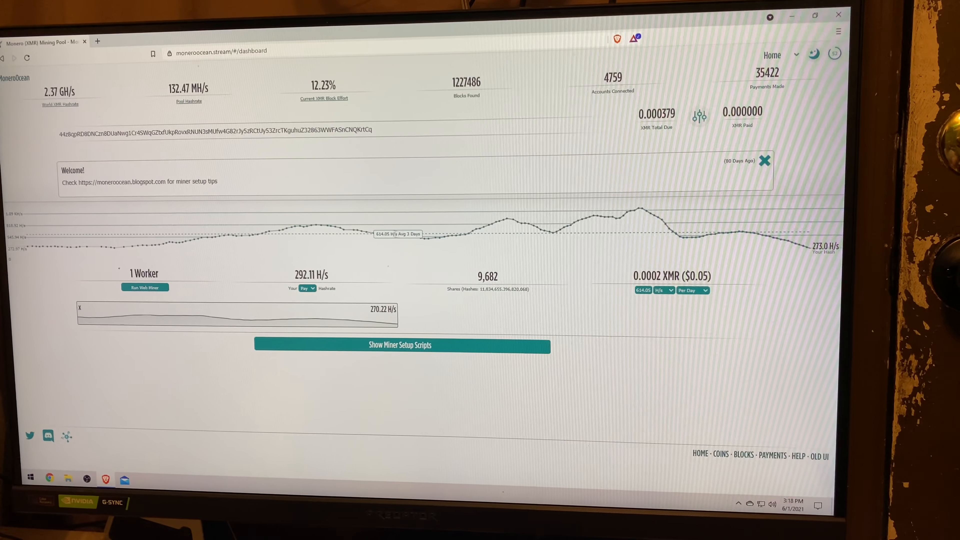
pyautogui.click(306, 289)
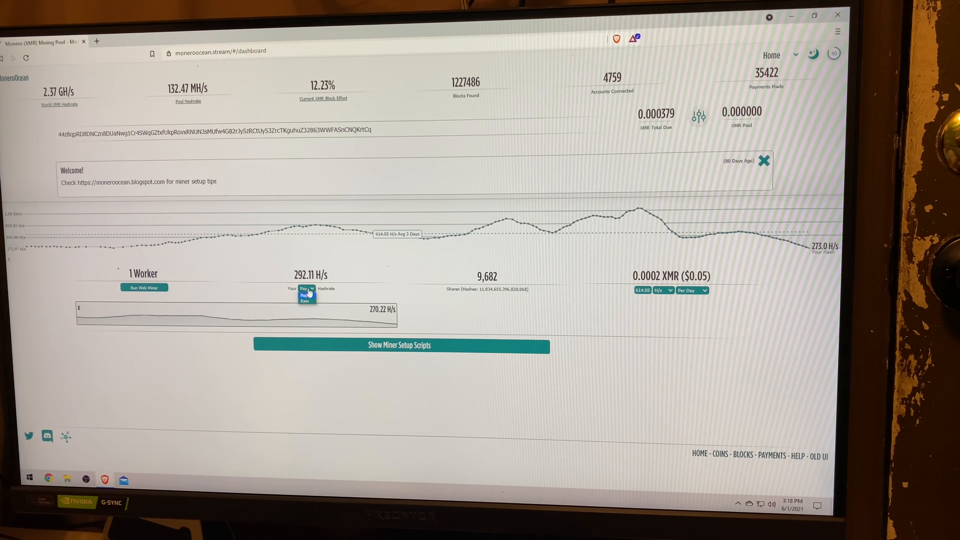
pyautogui.click(302, 295)
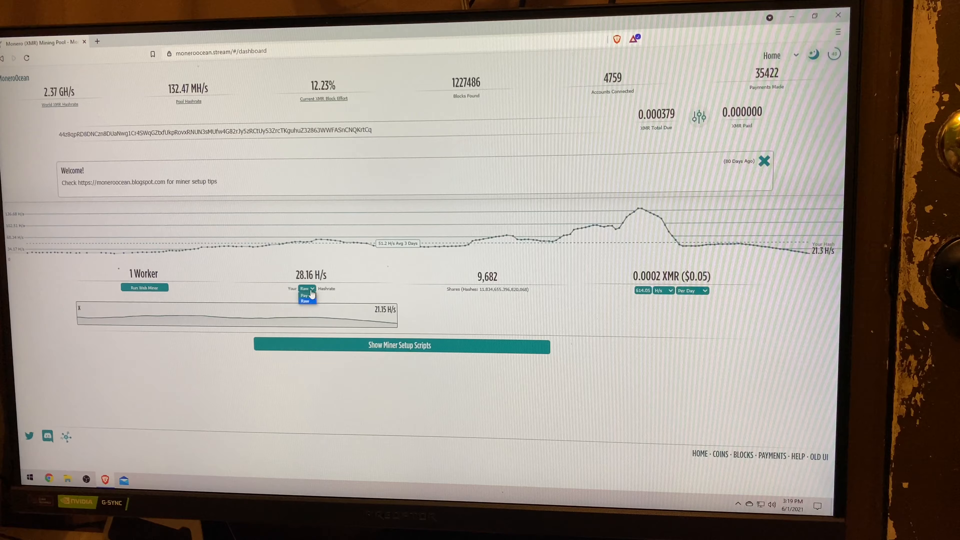
pyautogui.click(303, 295)
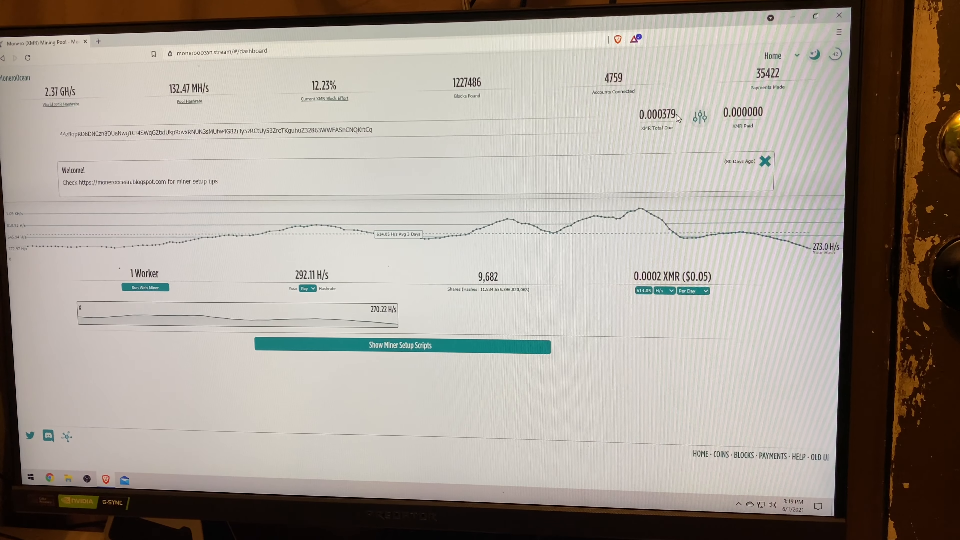
pyautogui.doubleClick(657, 114)
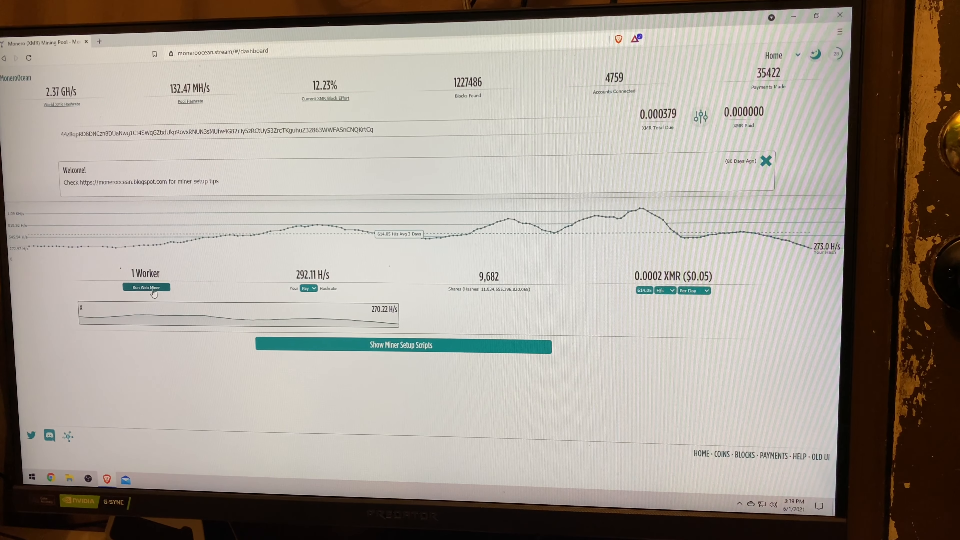
pyautogui.click(146, 287)
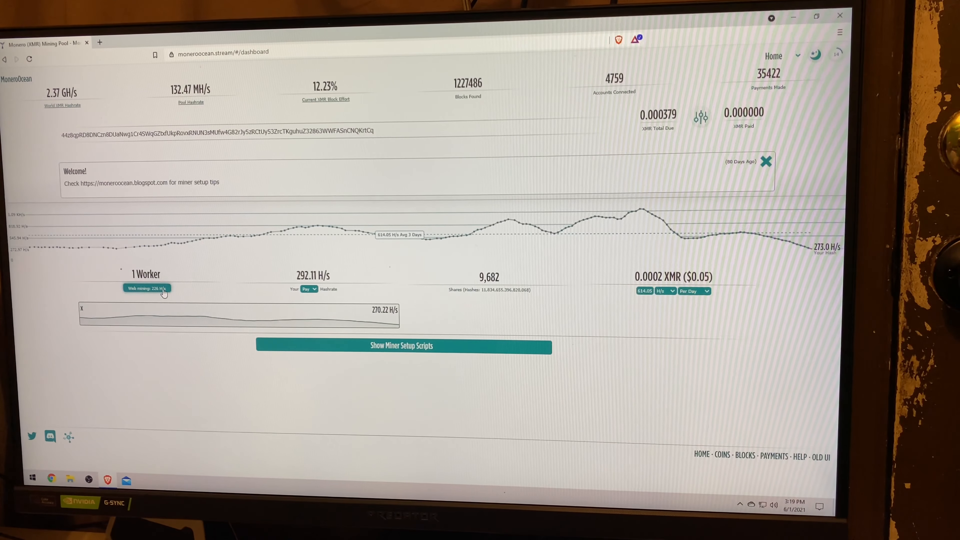
pyautogui.click(146, 289)
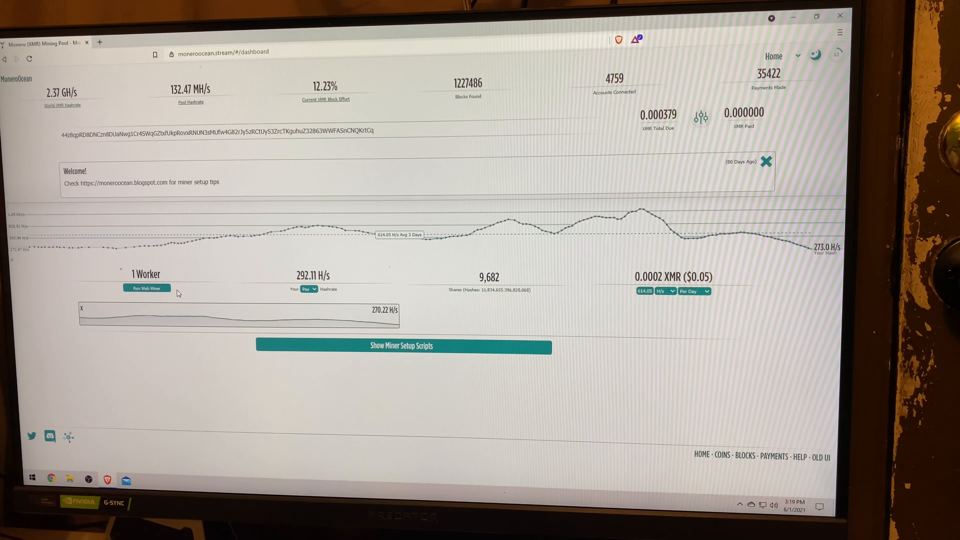